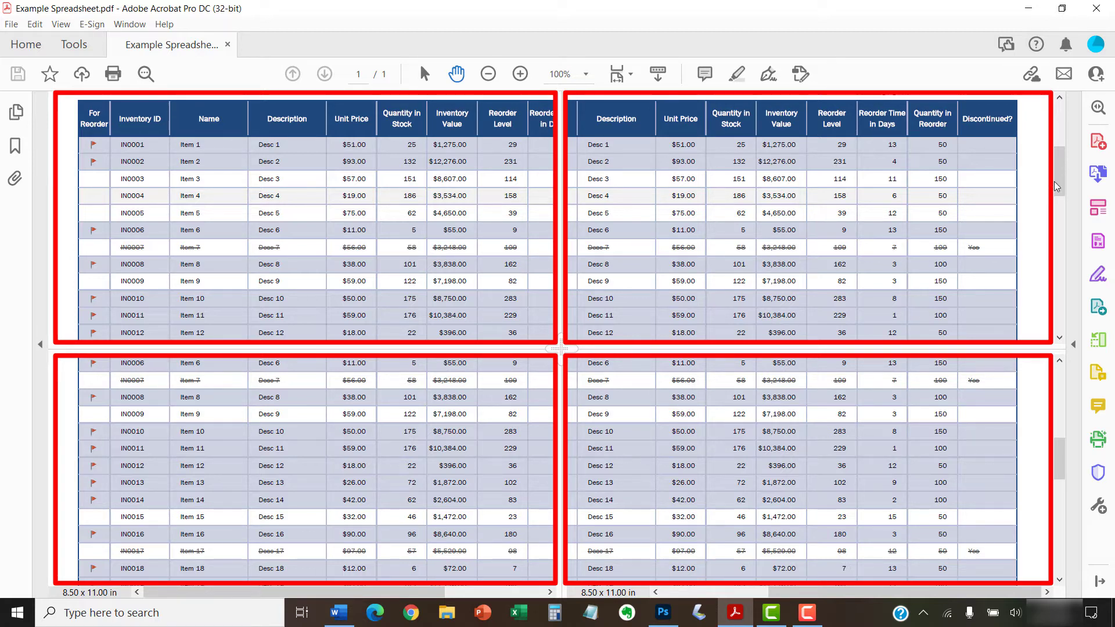
# - Scroll the top split panes of the inventory table and choose a zoom level from the toolbar dropdown
pyautogui.scroll(-3)
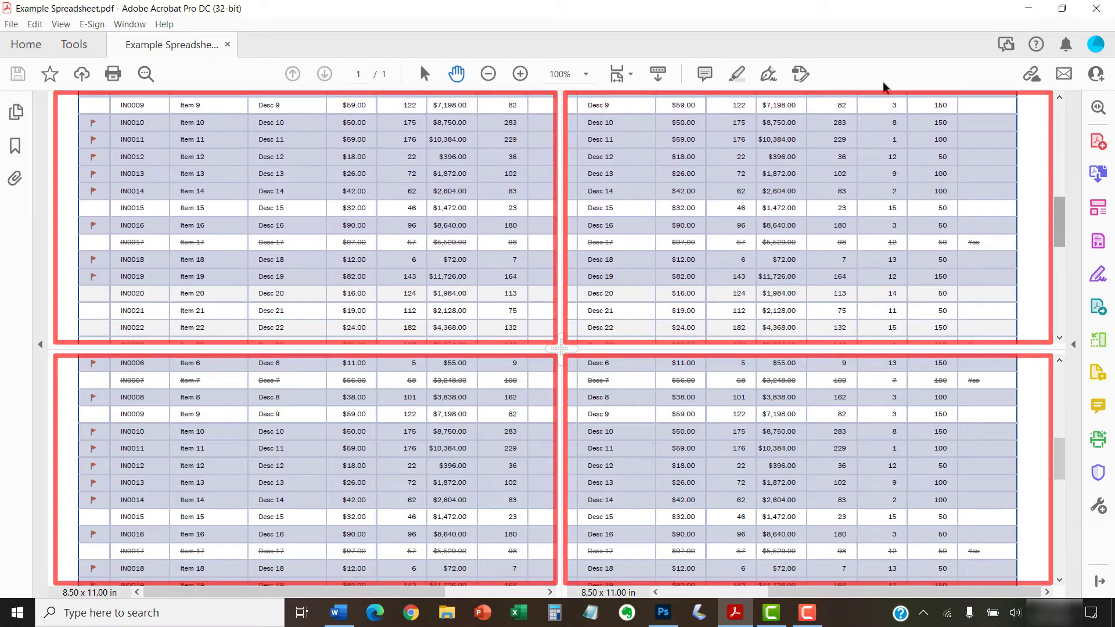
pyautogui.click(584, 74)
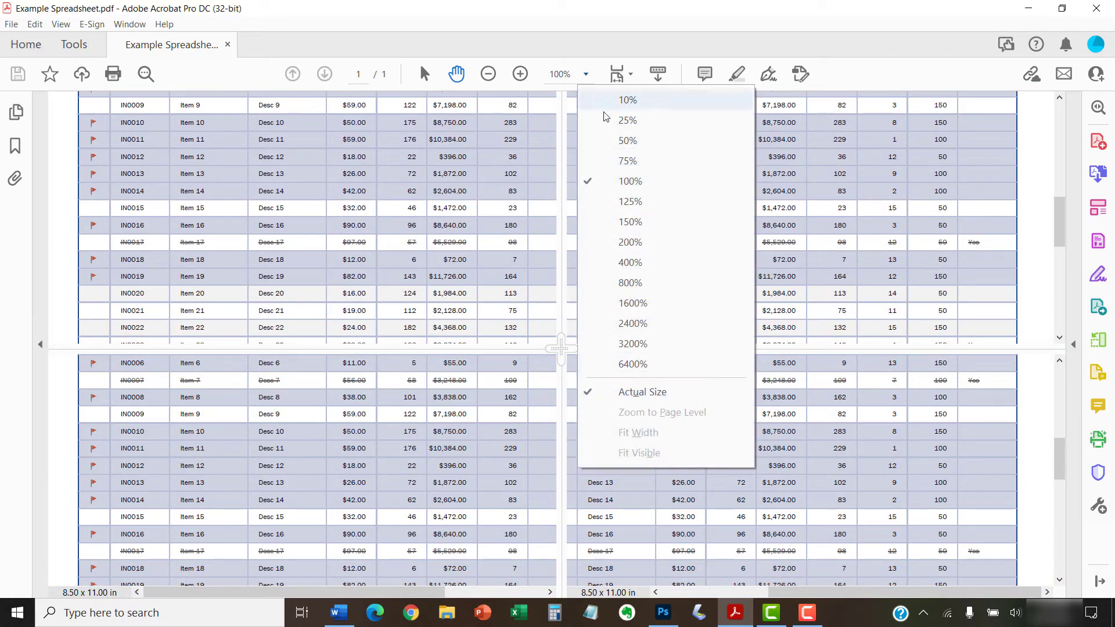
pyautogui.click(627, 221)
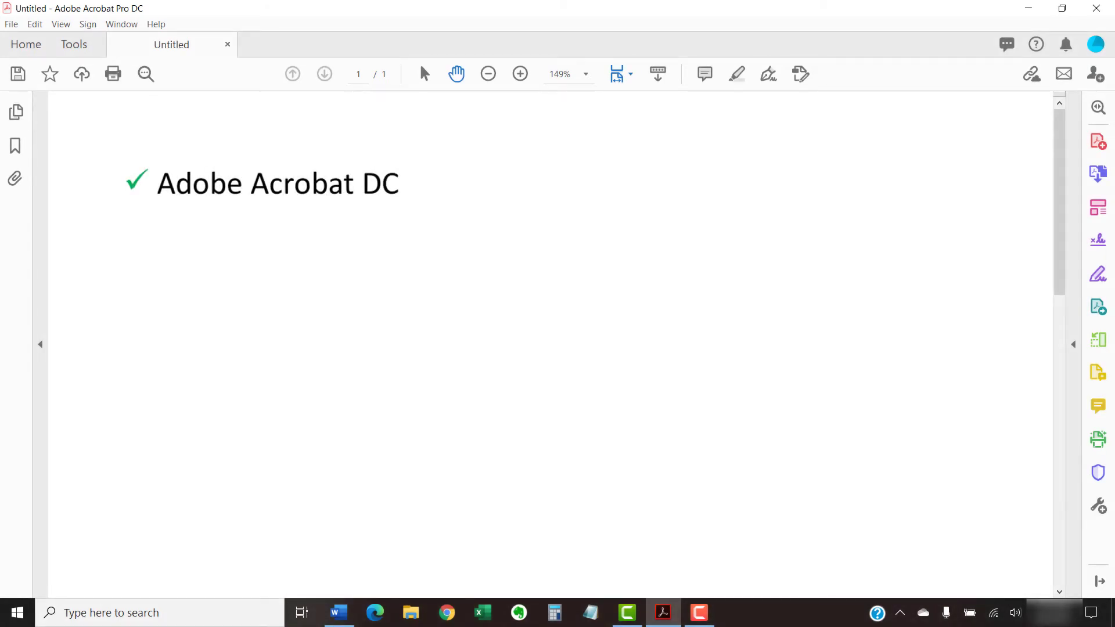
# - Add 'Adobe Acrobat 2020' and 'Adobe Acrobat 2017' to the untitled list of checked versions
pyautogui.write('Adobe Acrobat 2020')
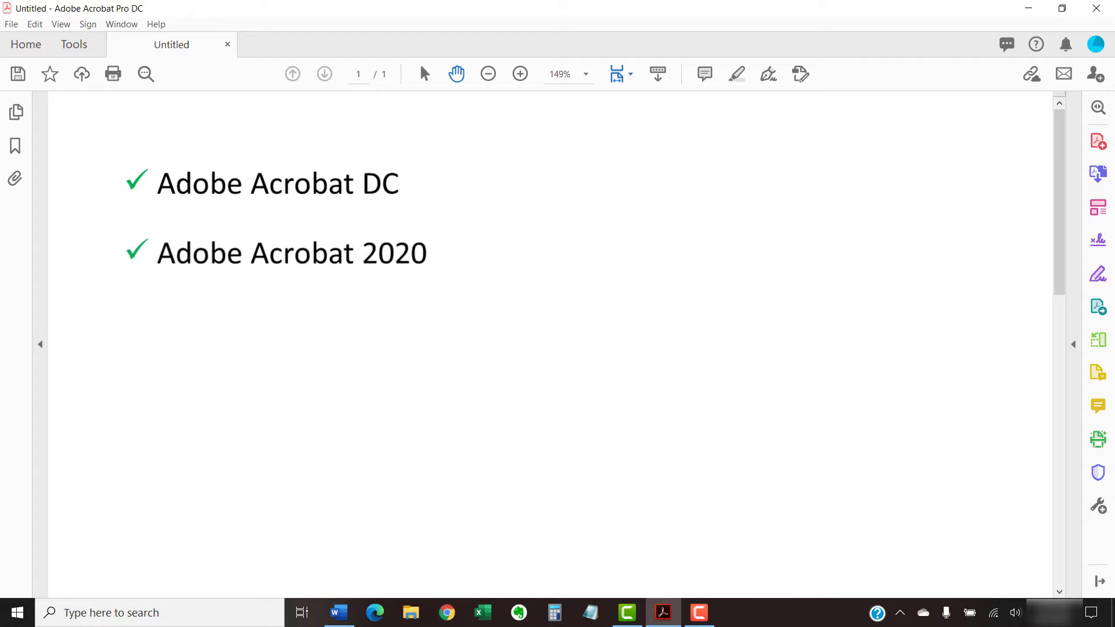
pyautogui.write('Adobe Acrobat 2017')
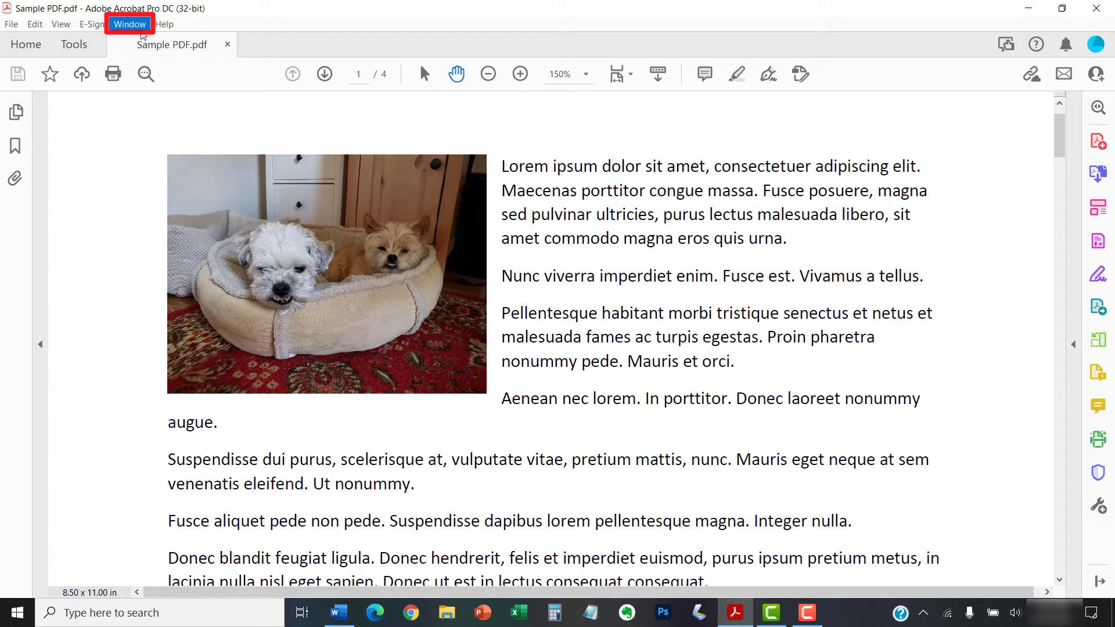
# - Split Sample PDF.pdf into two stacked panes via Window > Split
pyautogui.click(128, 24)
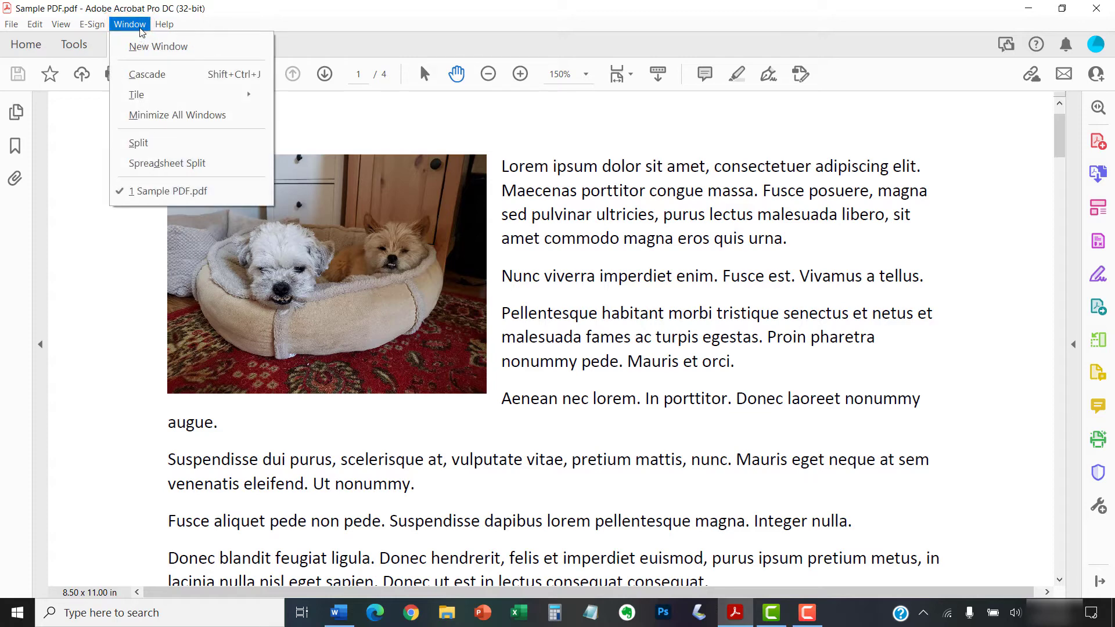
pyautogui.moveTo(138, 143)
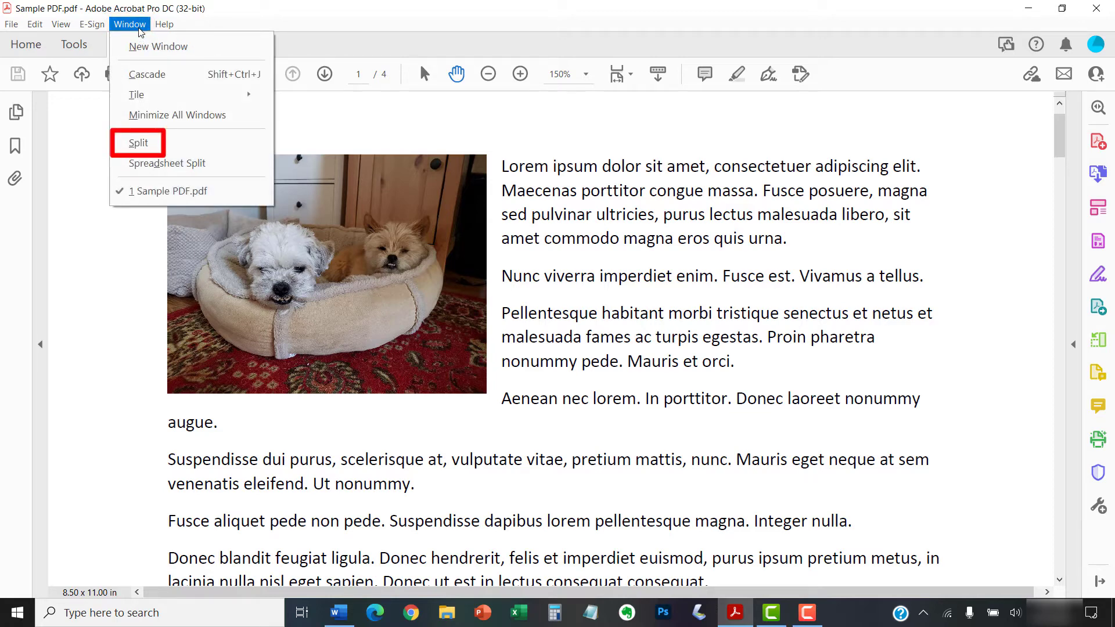
pyautogui.click(138, 143)
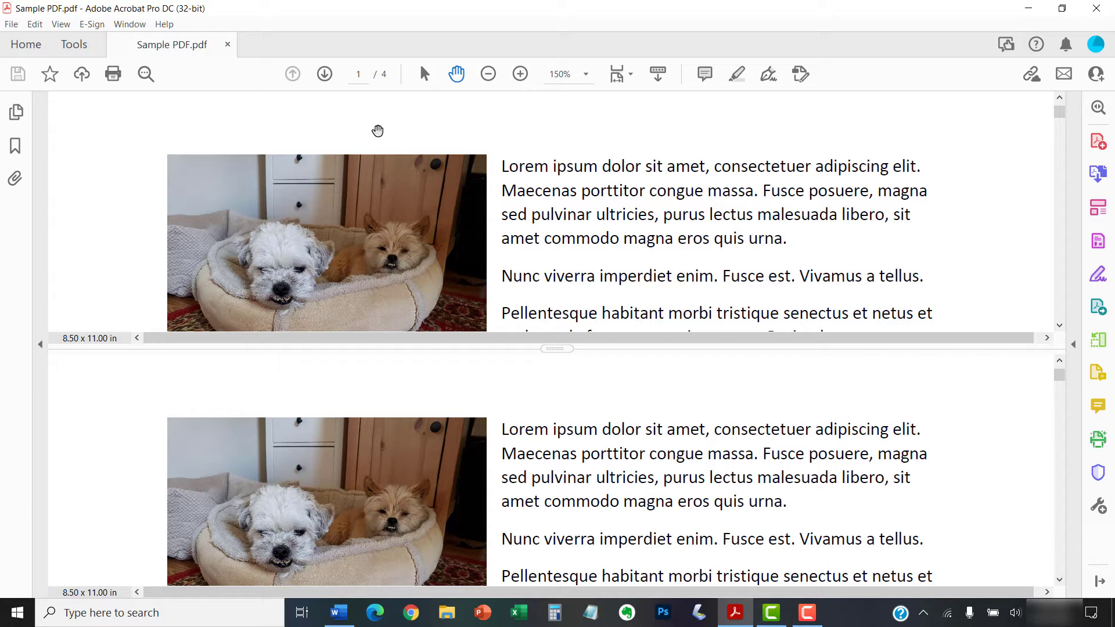
pyautogui.moveTo(373, 128)
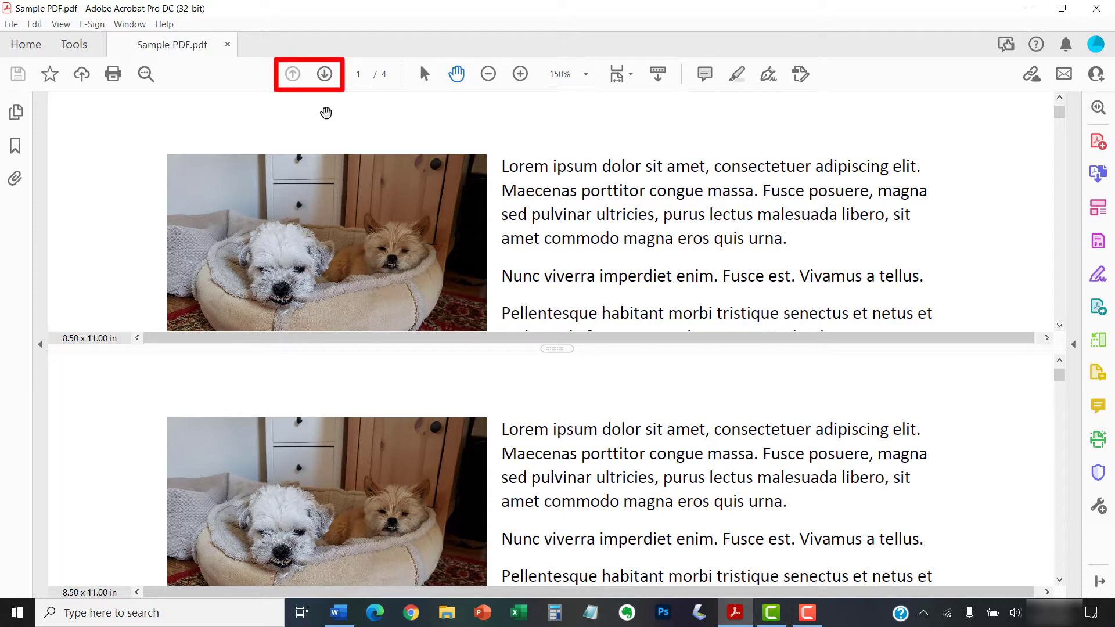
# - Move the top pane of Sample PDF.pdf to page 3 while the bottom pane stays on page 1
pyautogui.click(324, 75)
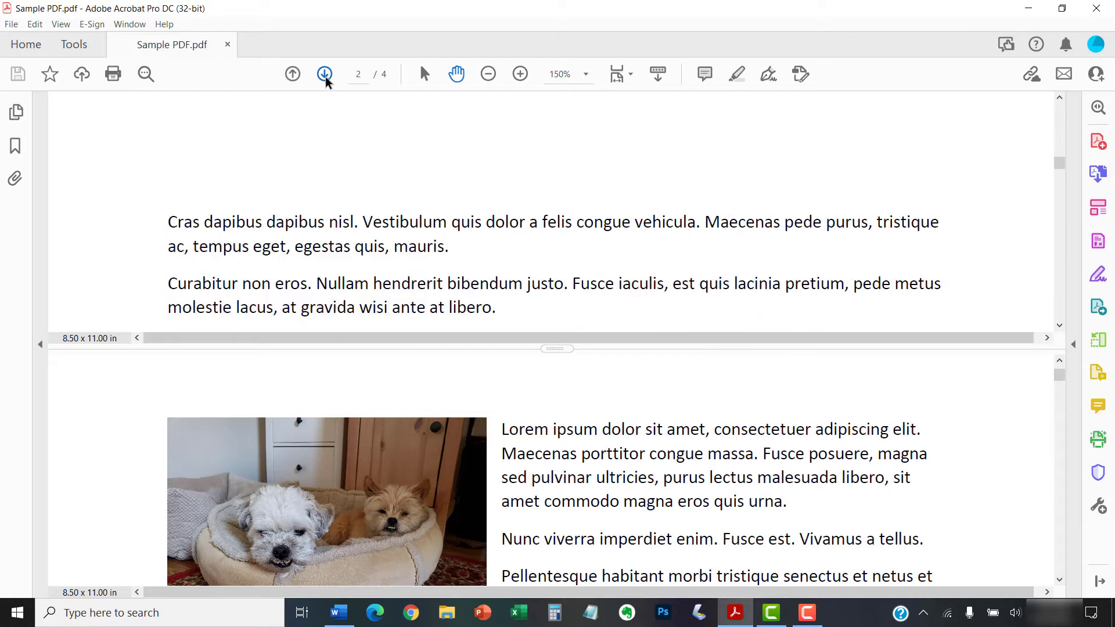
pyautogui.click(357, 74)
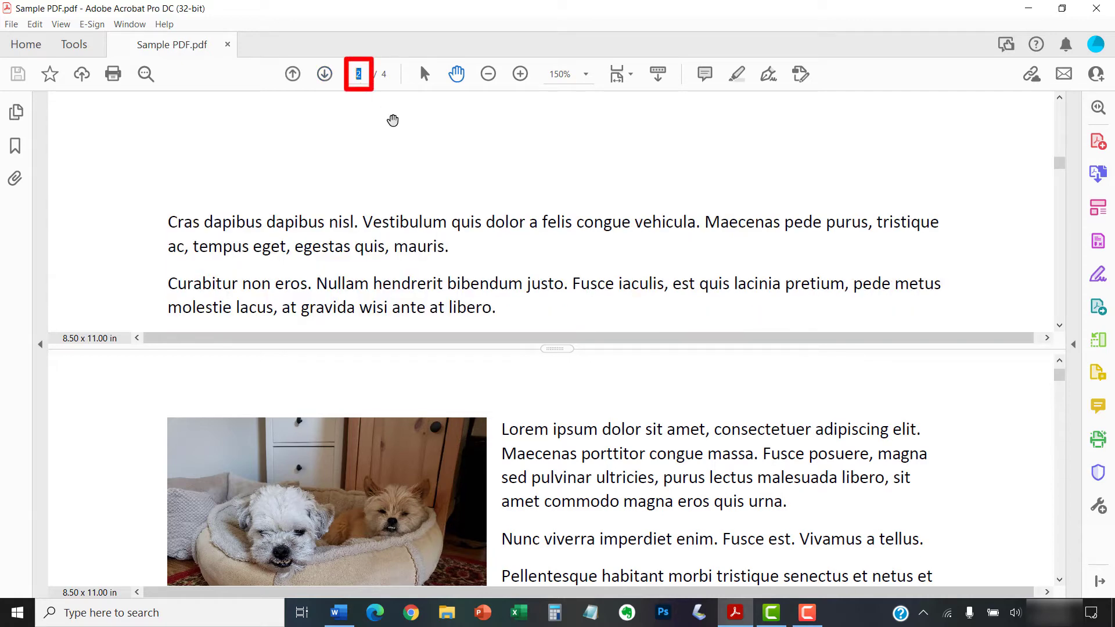
pyautogui.click(324, 74)
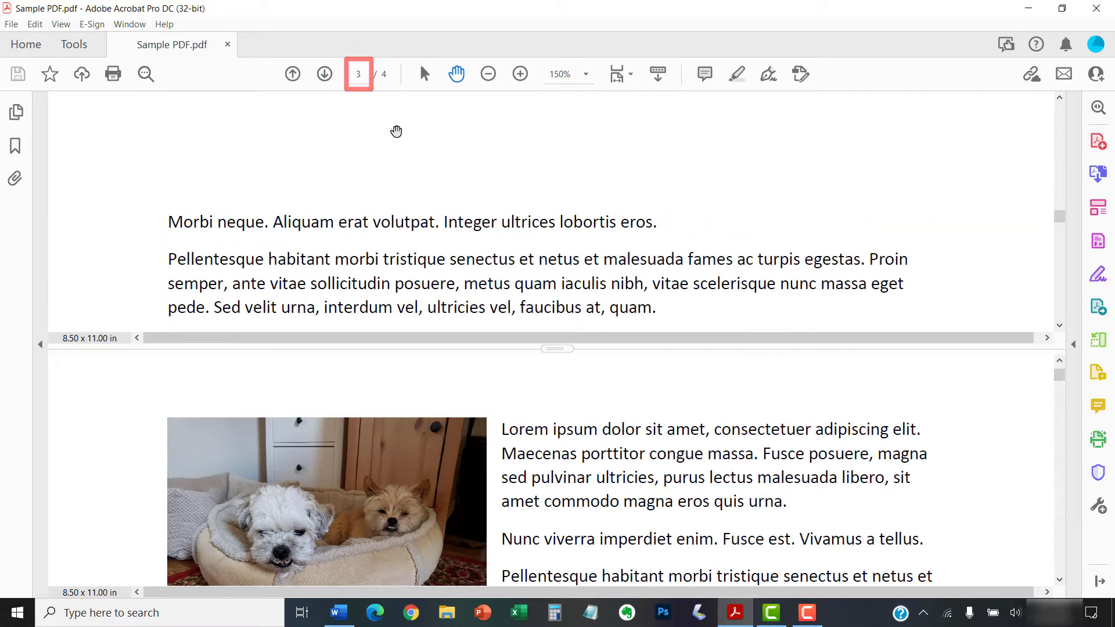
pyautogui.moveTo(475, 120)
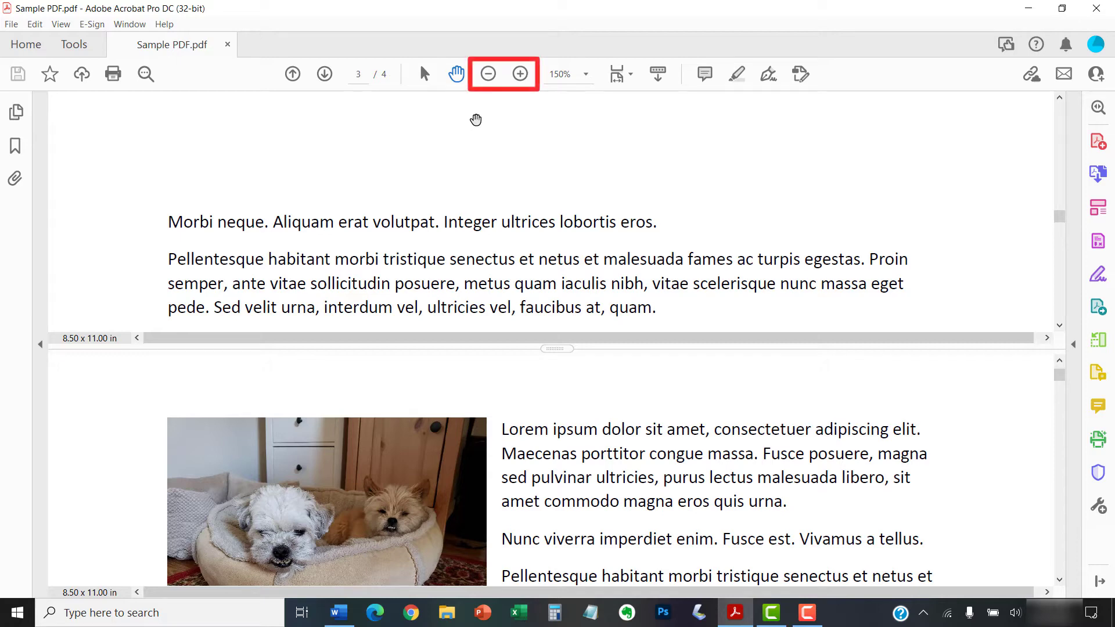
# - Zoom the top pane in and set it to 75%
pyautogui.click(521, 73)
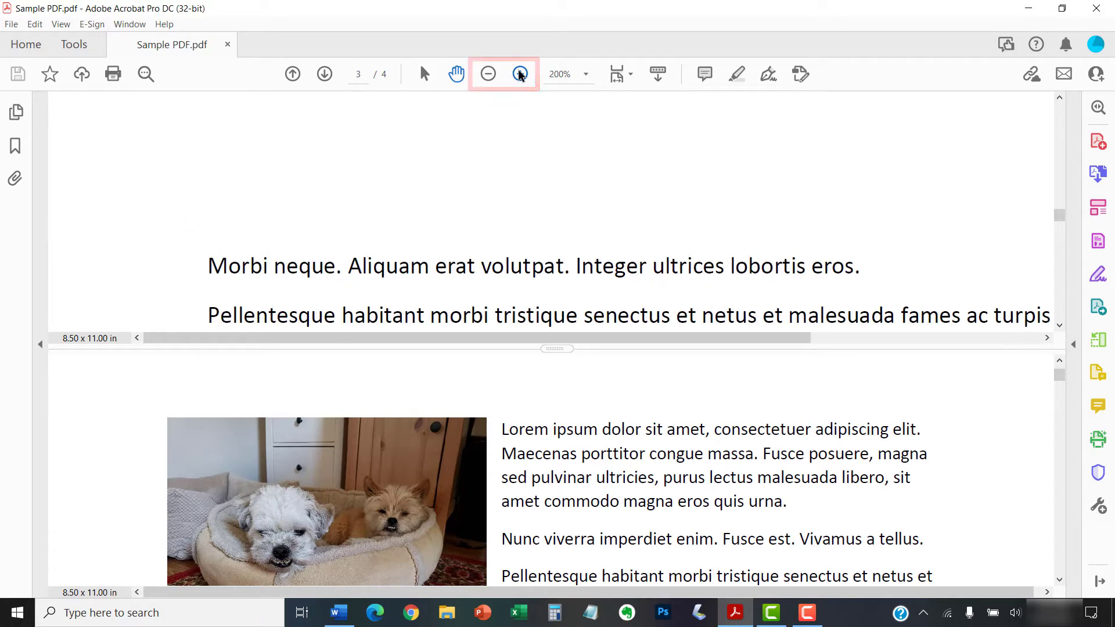
pyautogui.click(585, 74)
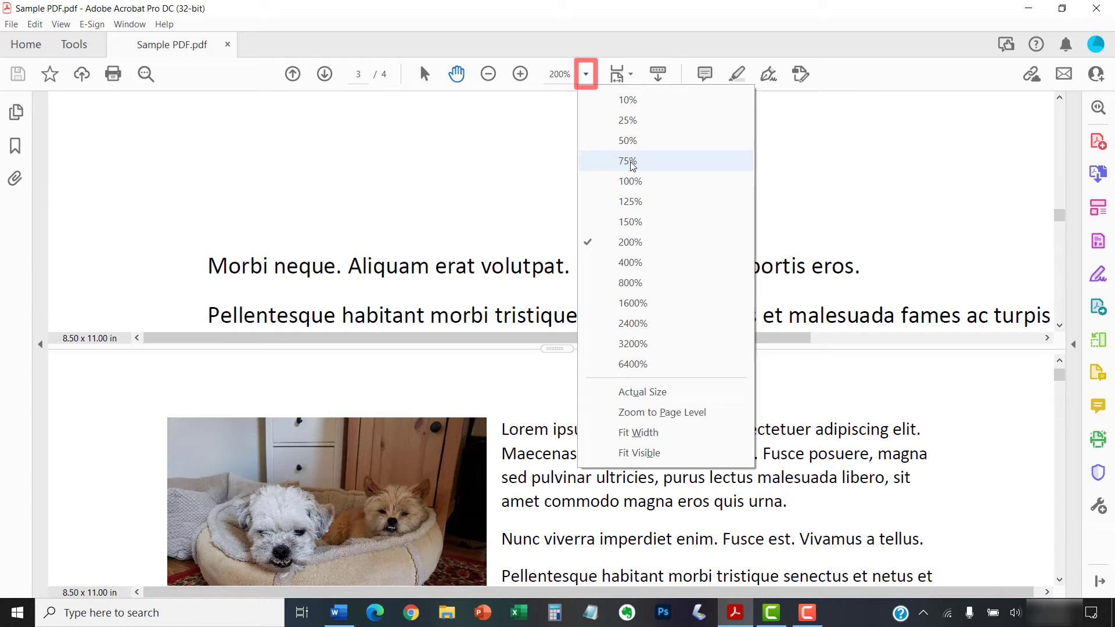
pyautogui.click(627, 161)
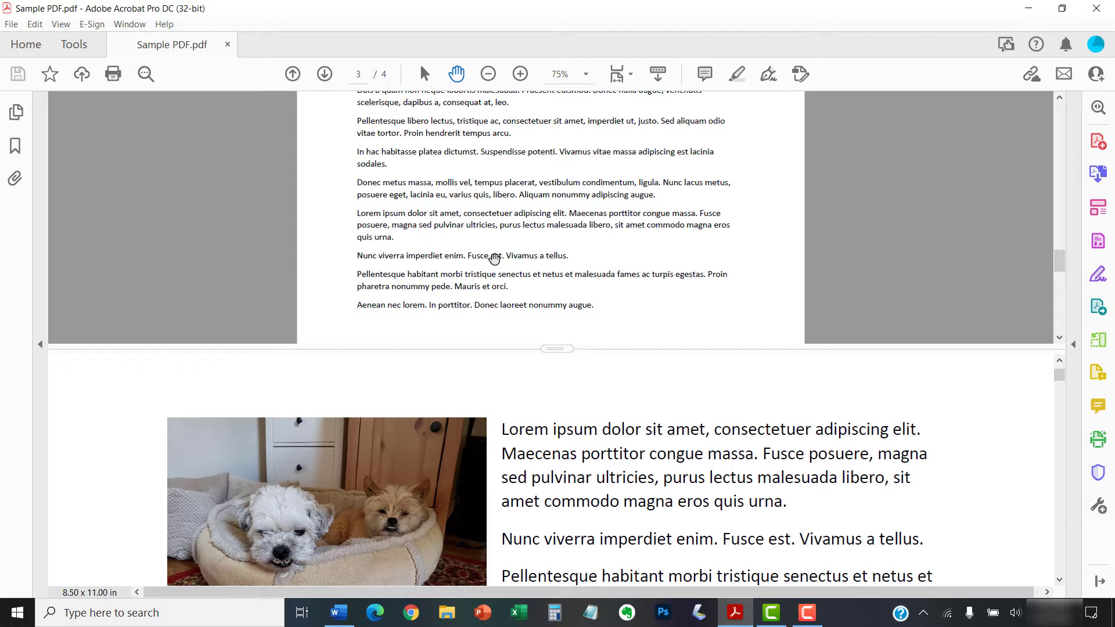
pyautogui.moveTo(945, 415)
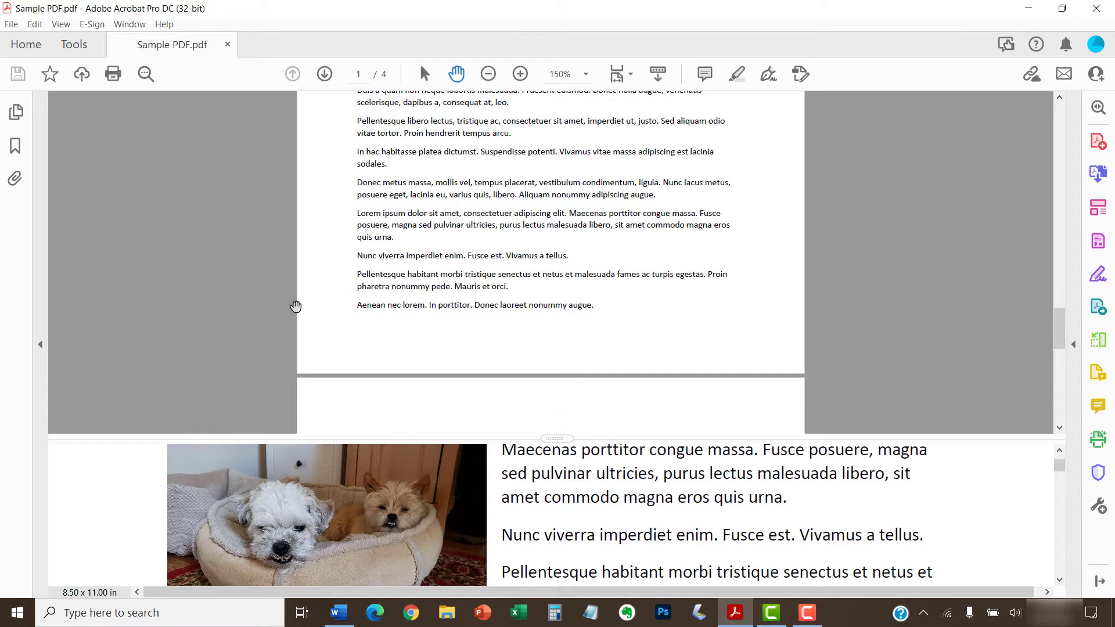
pyautogui.moveTo(181, 186)
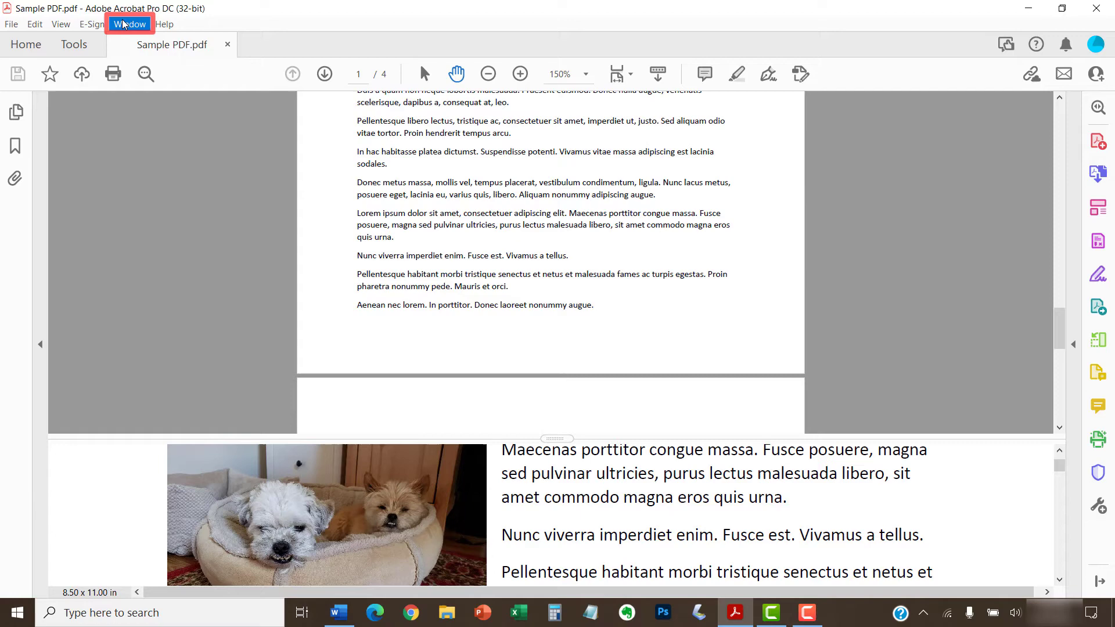
# - Remove the split from Sample PDF.pdf via Window > Remove Split
pyautogui.click(131, 24)
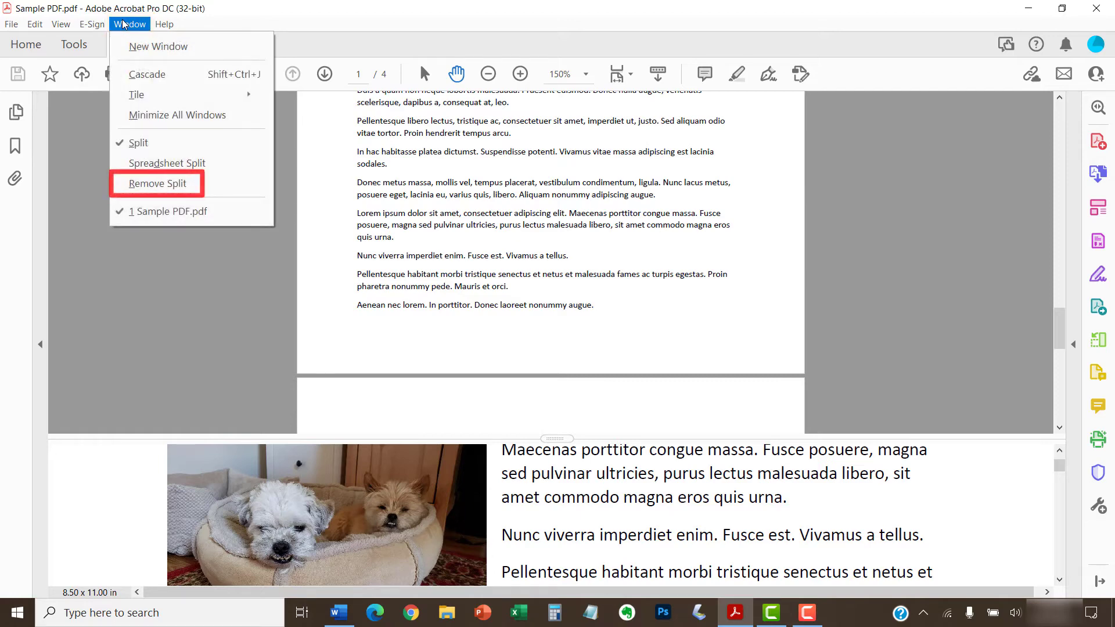
pyautogui.moveTo(98, 106)
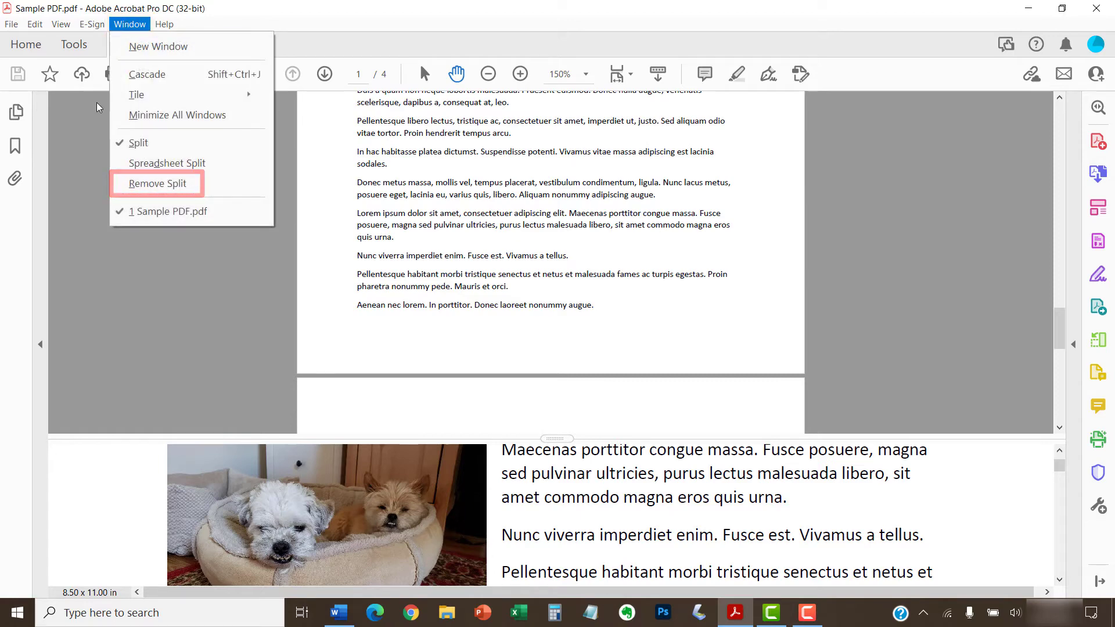
pyautogui.click(153, 184)
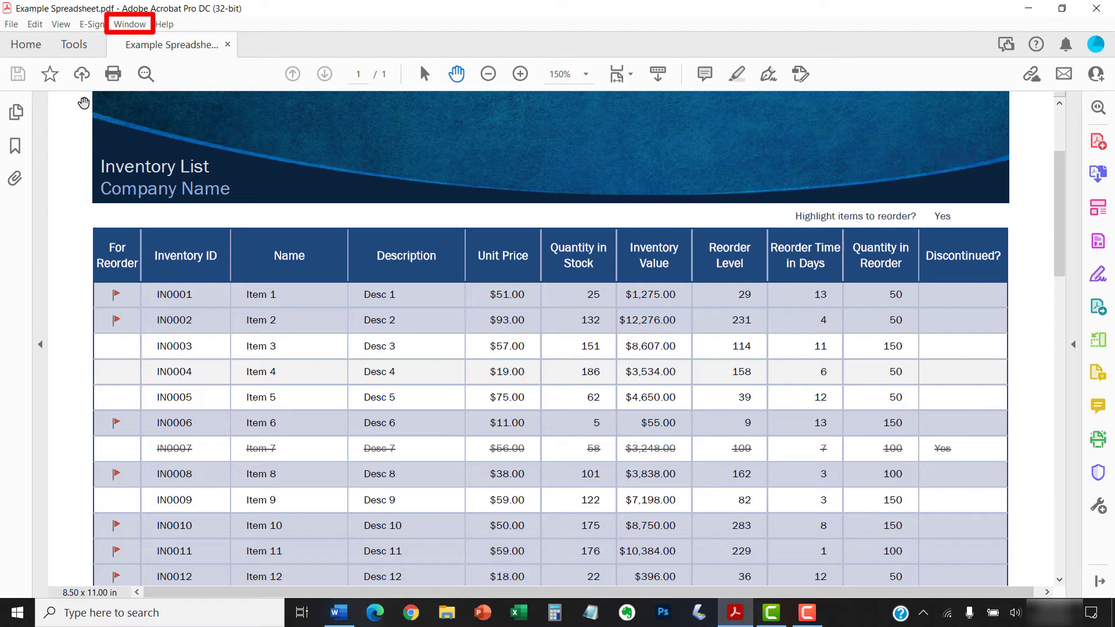
# - Divide Example Spreadsheet.pdf into four panes with Window > Spreadsheet Split
pyautogui.click(129, 23)
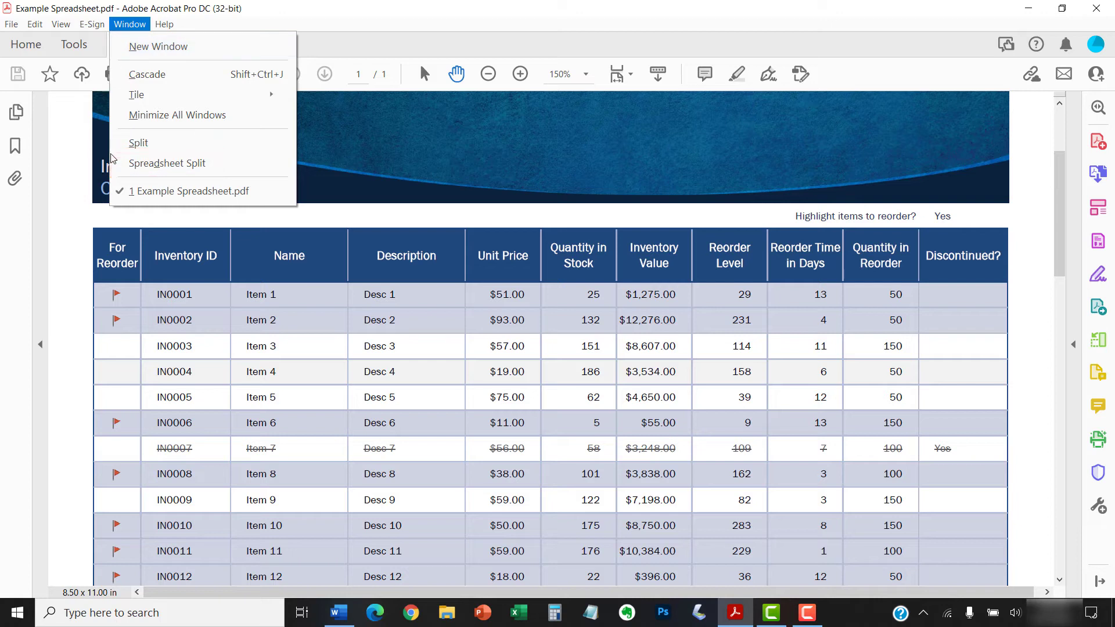
pyautogui.click(166, 162)
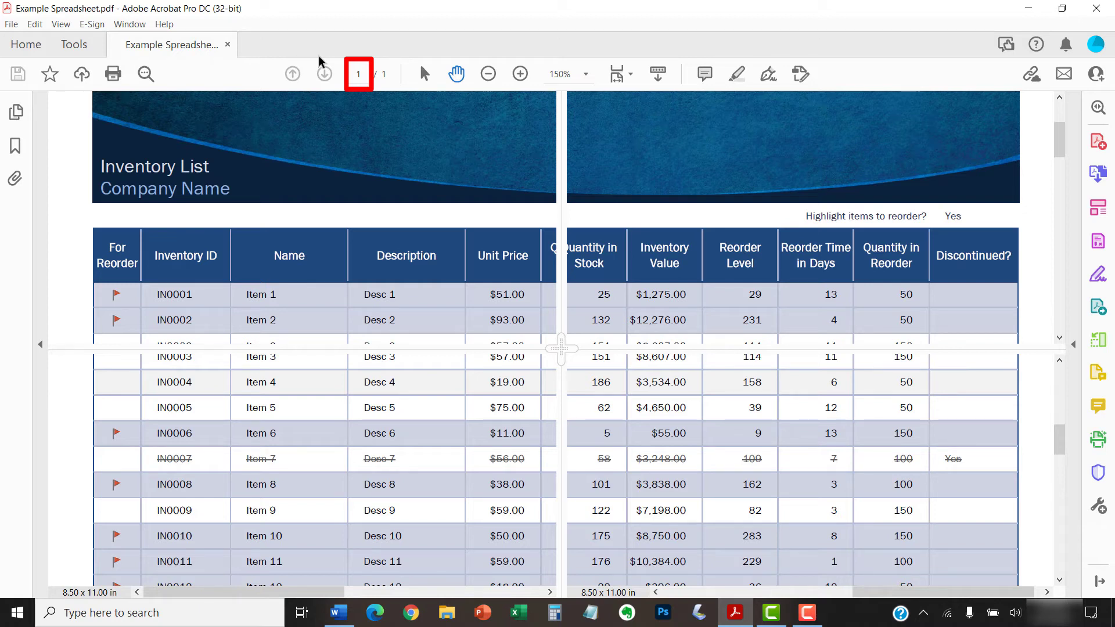
pyautogui.moveTo(494, 58)
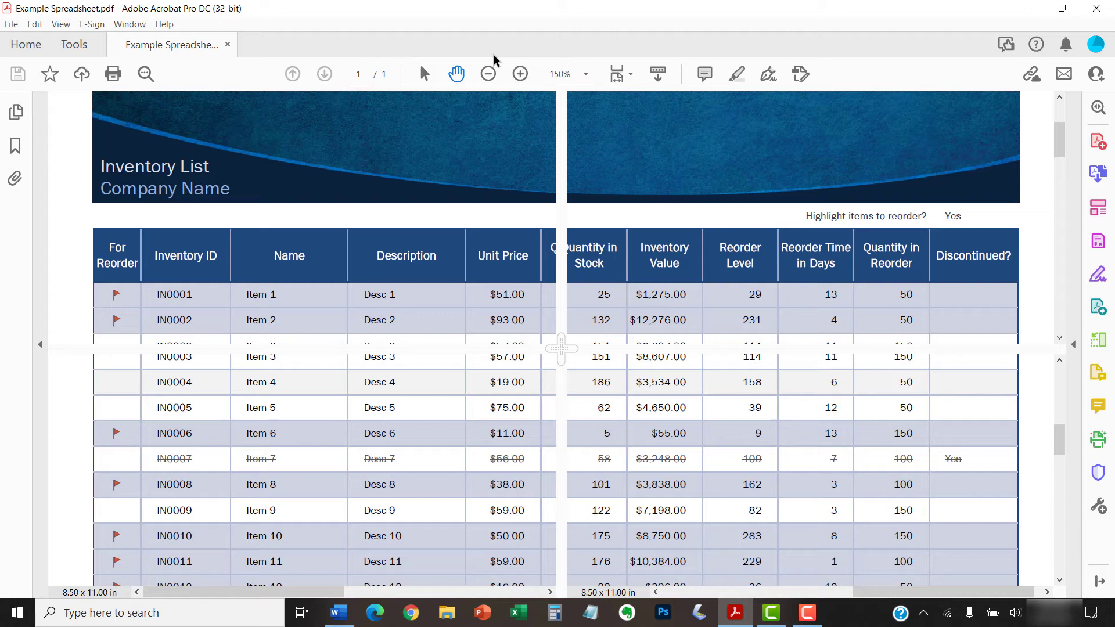
pyautogui.moveTo(496, 60)
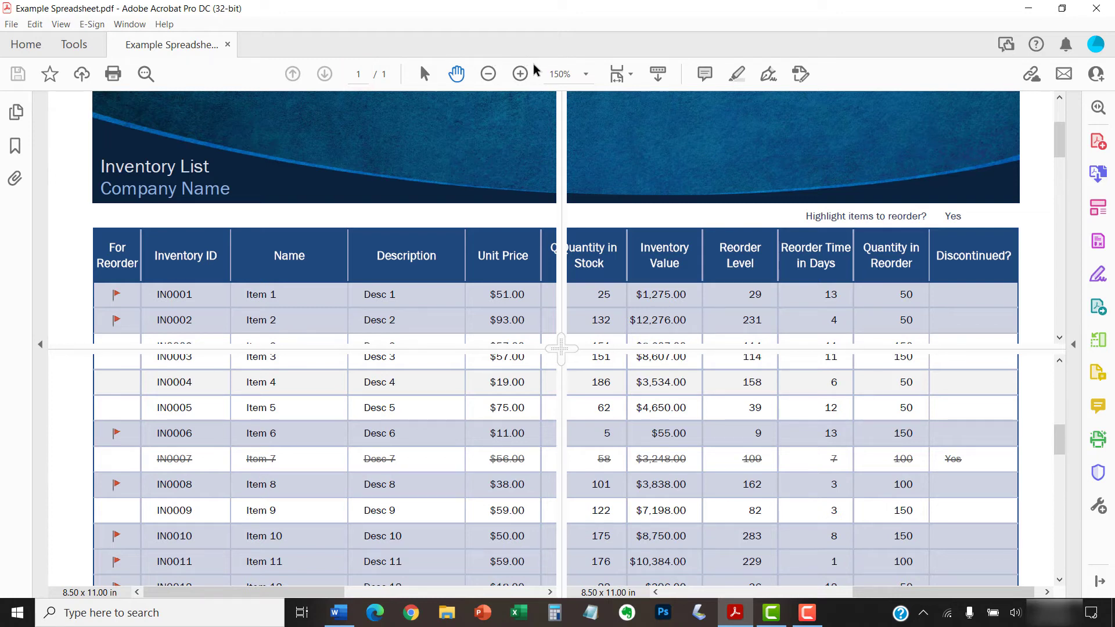
pyautogui.click(520, 74)
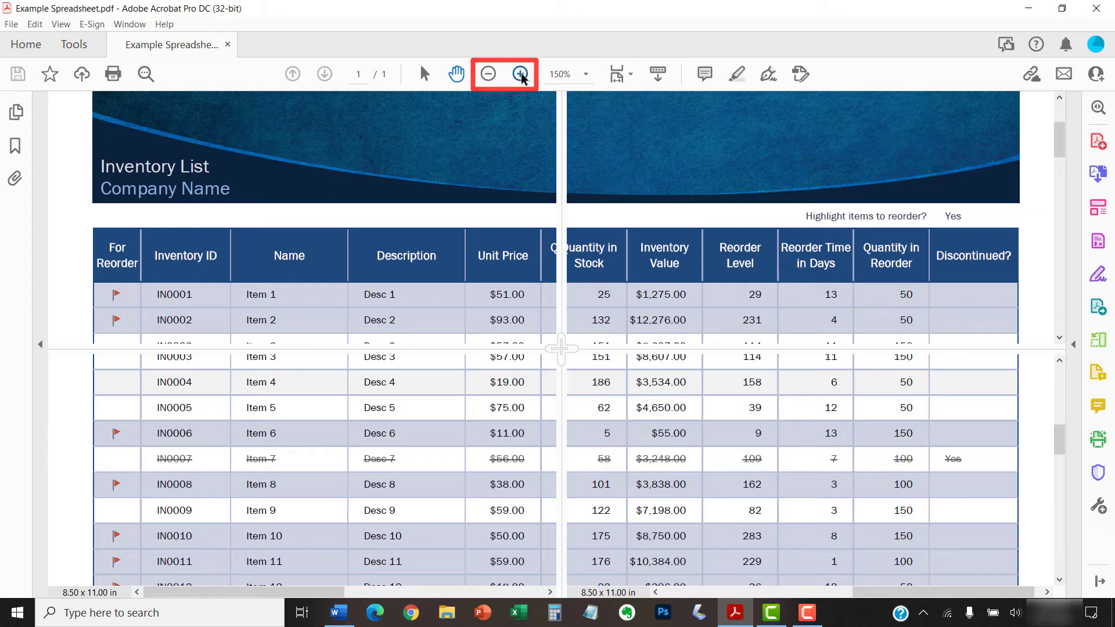
pyautogui.click(584, 73)
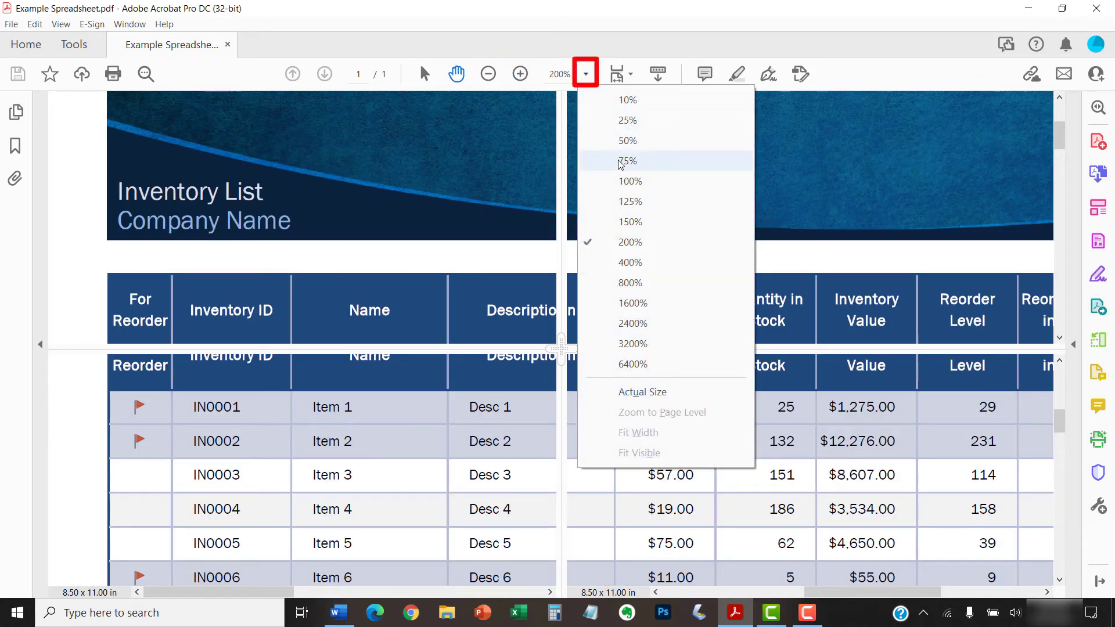
pyautogui.click(628, 220)
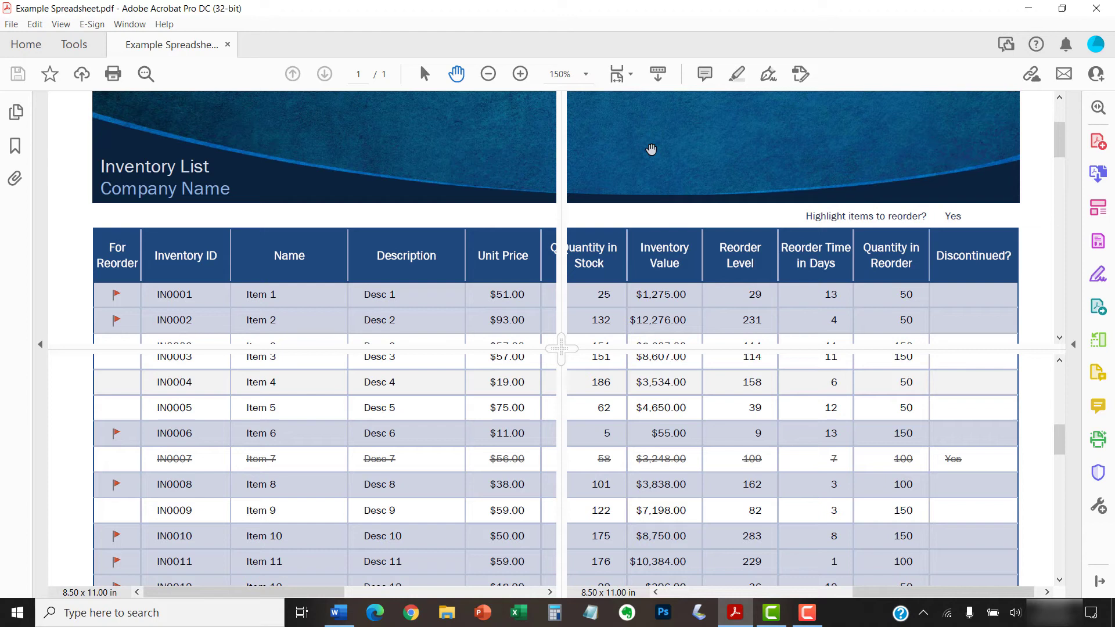
pyautogui.moveTo(822, 159)
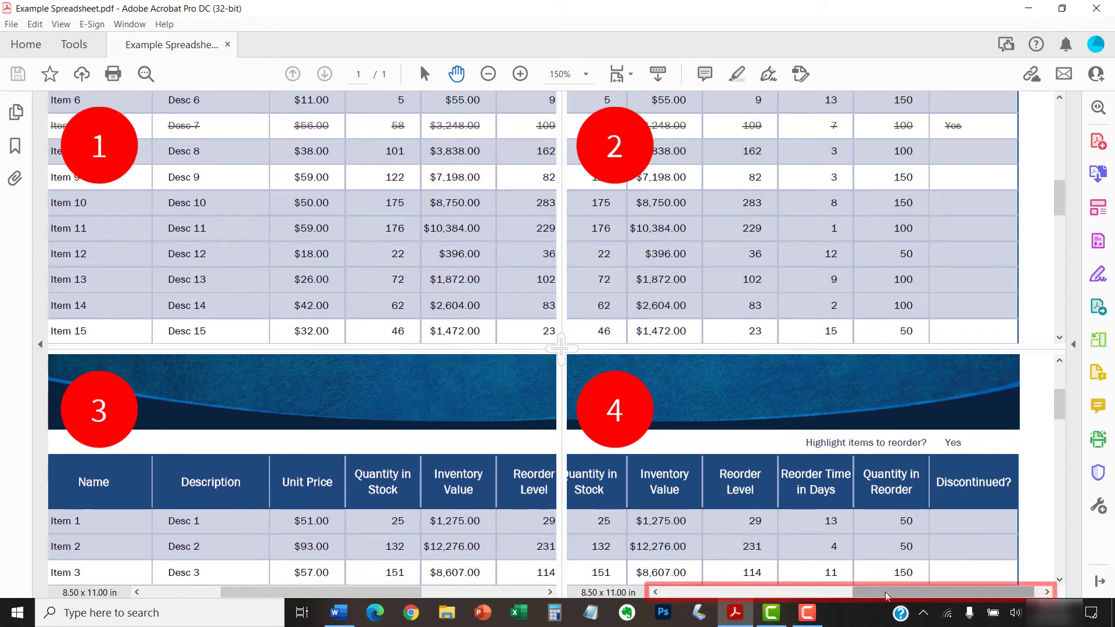
# - Drag the vertical split divider to resize the four inventory-list panes
pyautogui.moveTo(888, 591); pyautogui.dragTo(796, 591)
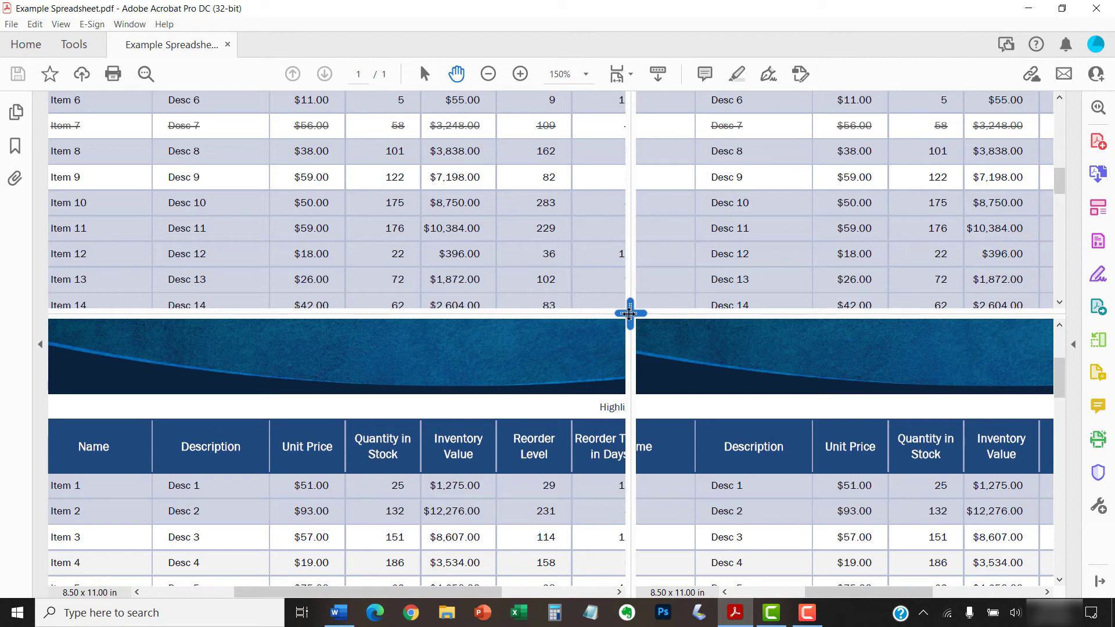
pyautogui.moveTo(468, 269)
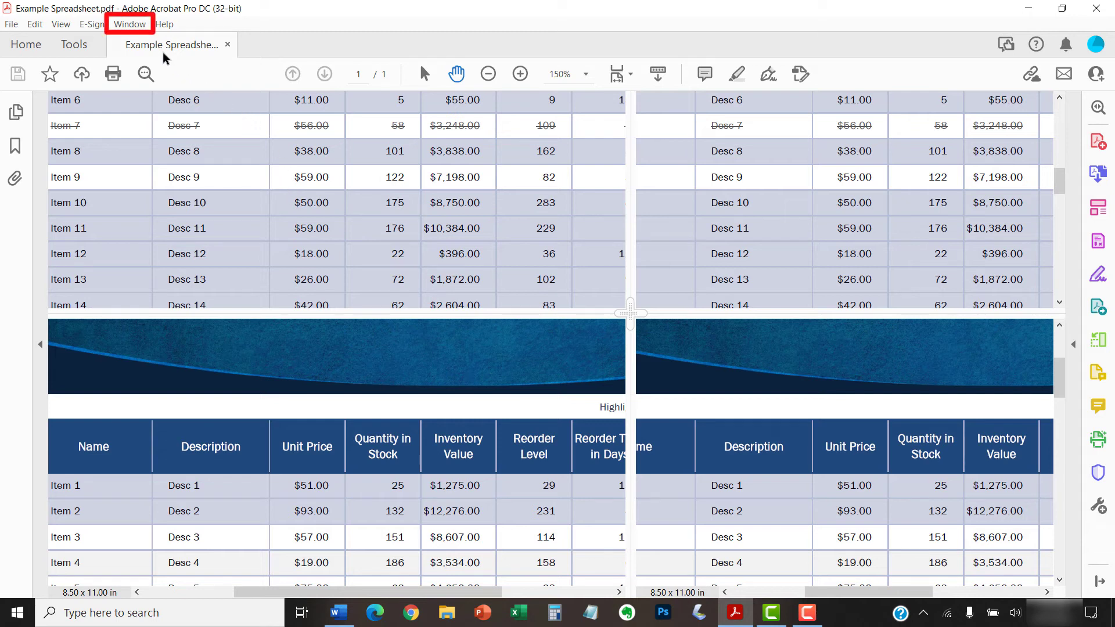
# - Bring up the Window menu to remove the spreadsheet split from the inventory list
pyautogui.click(129, 23)
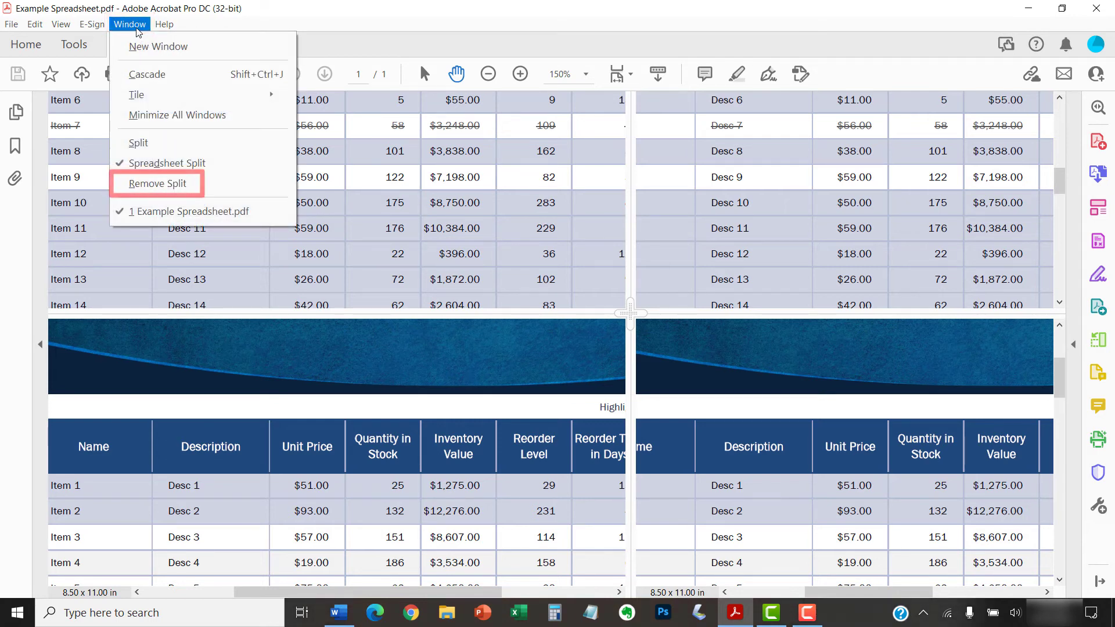